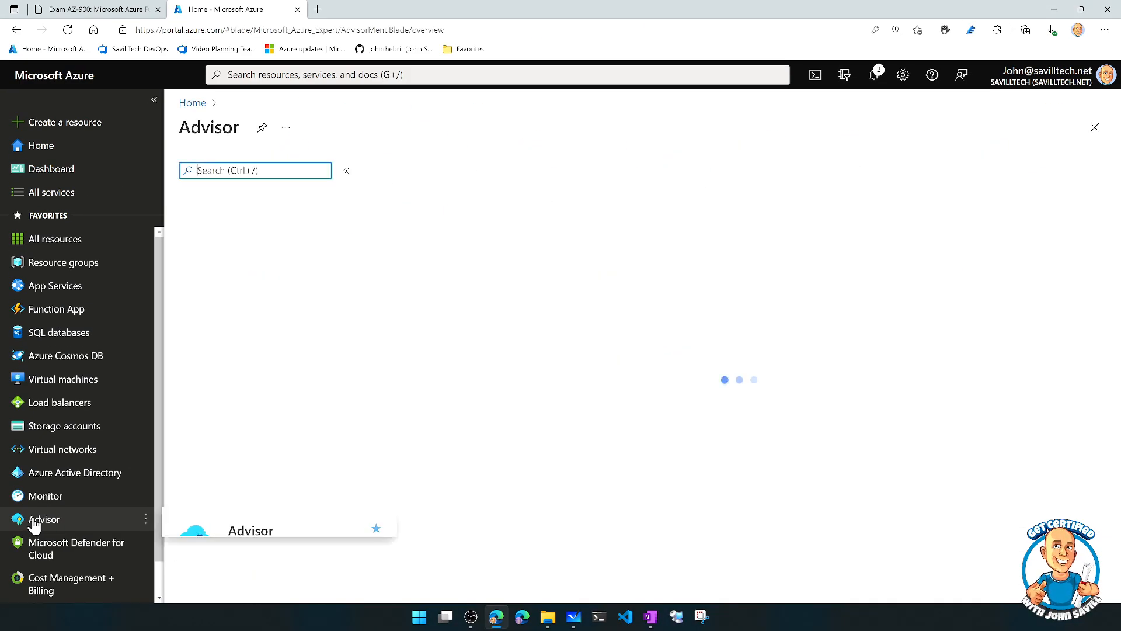
# Open Azure Advisor from the favorites menu to see recommendations by category
pyautogui.click(44, 519)
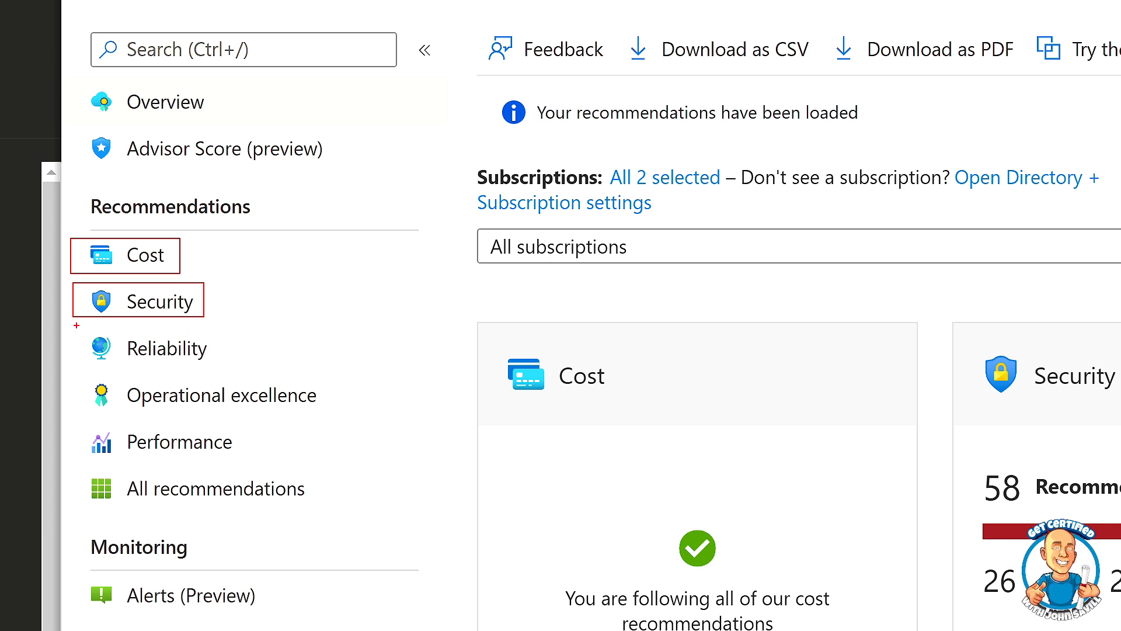
pyautogui.moveTo(168, 347)
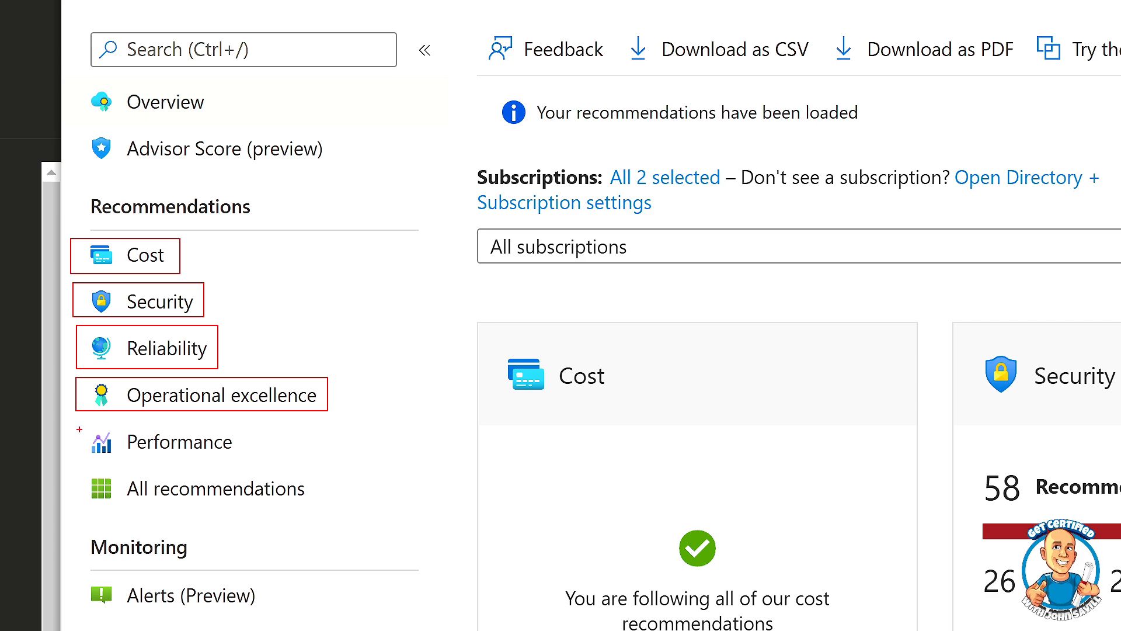
pyautogui.moveTo(179, 442)
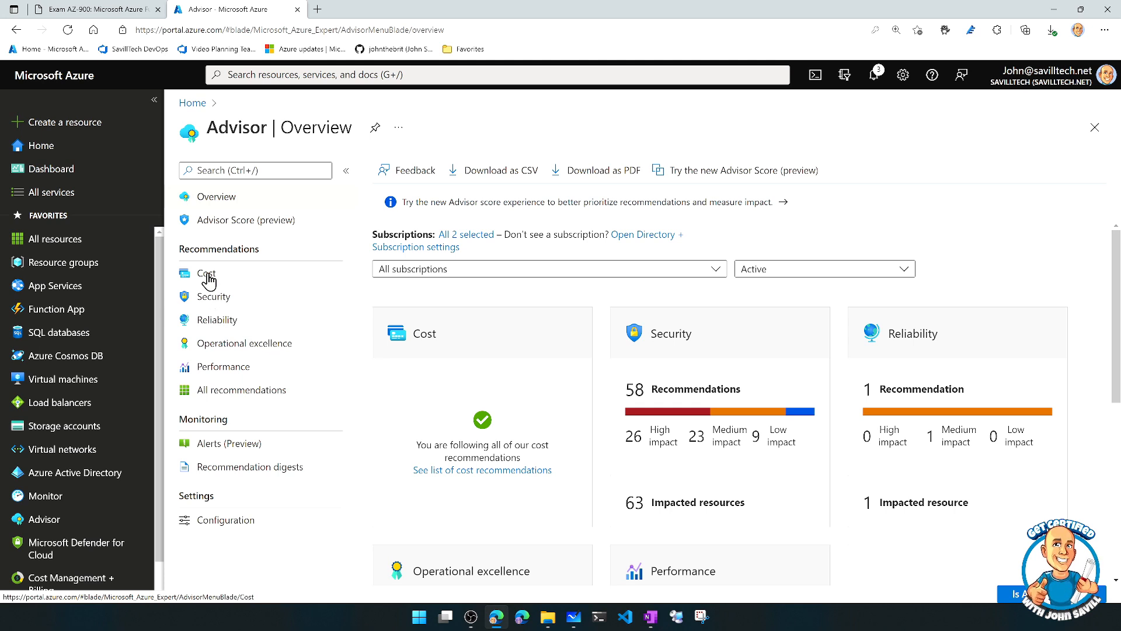
# Check the Cost recommendations, then scroll through the 58 Security recommendations
pyautogui.click(207, 274)
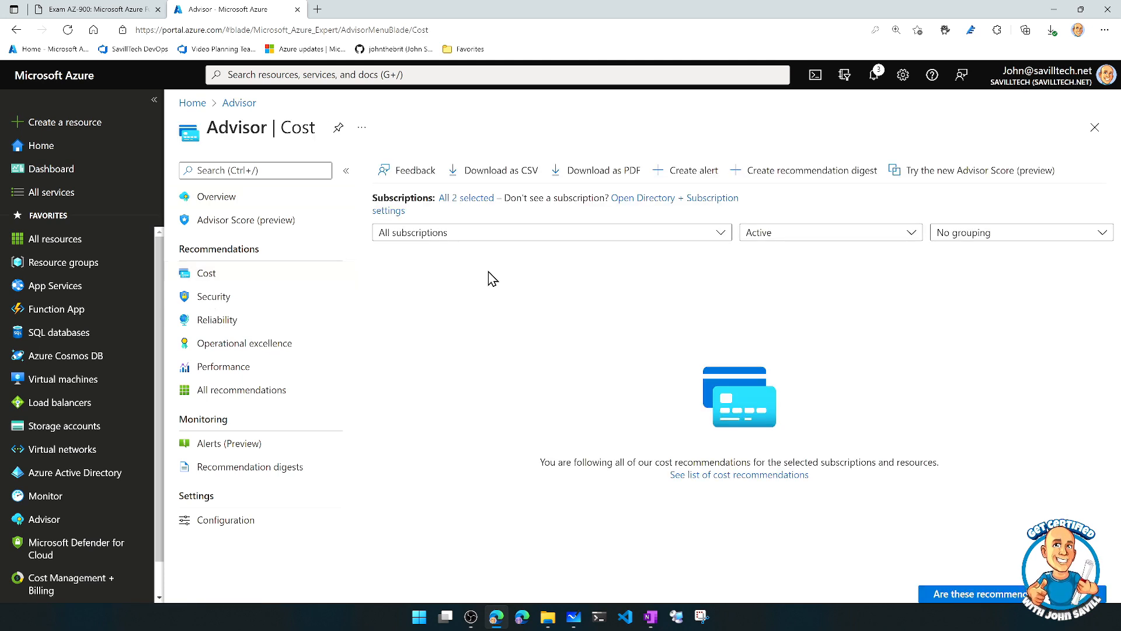
pyautogui.moveTo(555, 287)
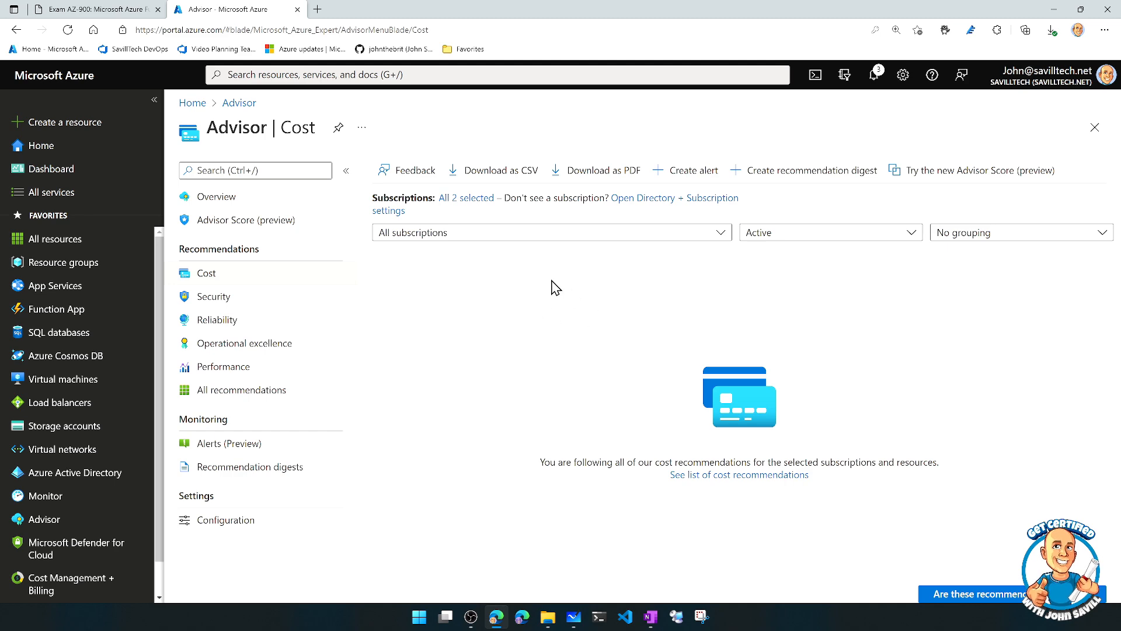
pyautogui.click(213, 296)
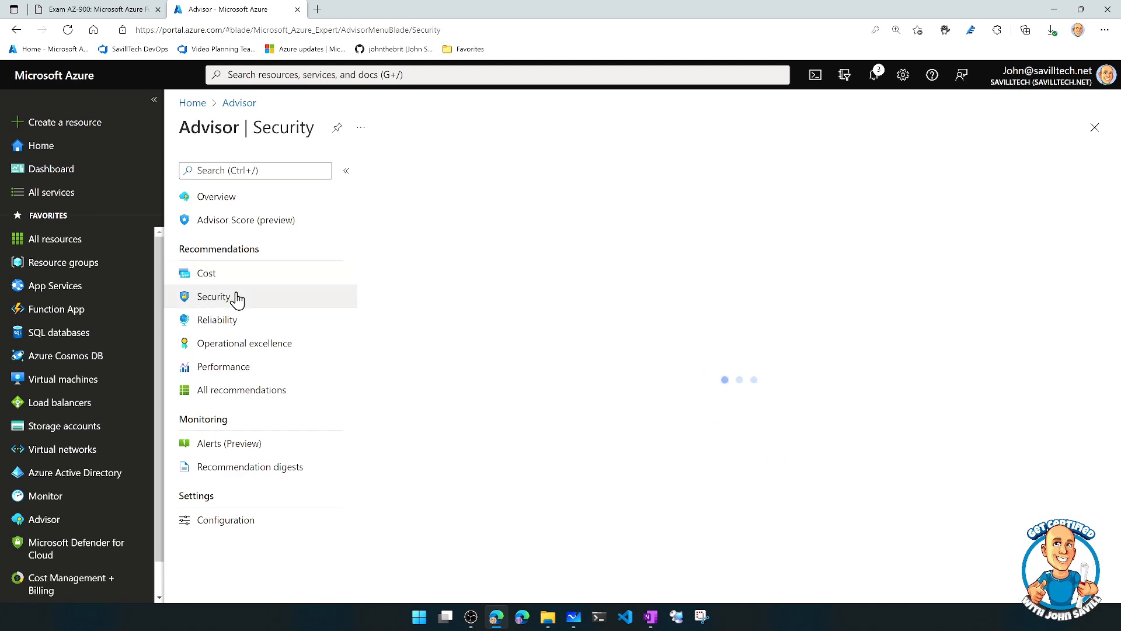
pyautogui.click(213, 297)
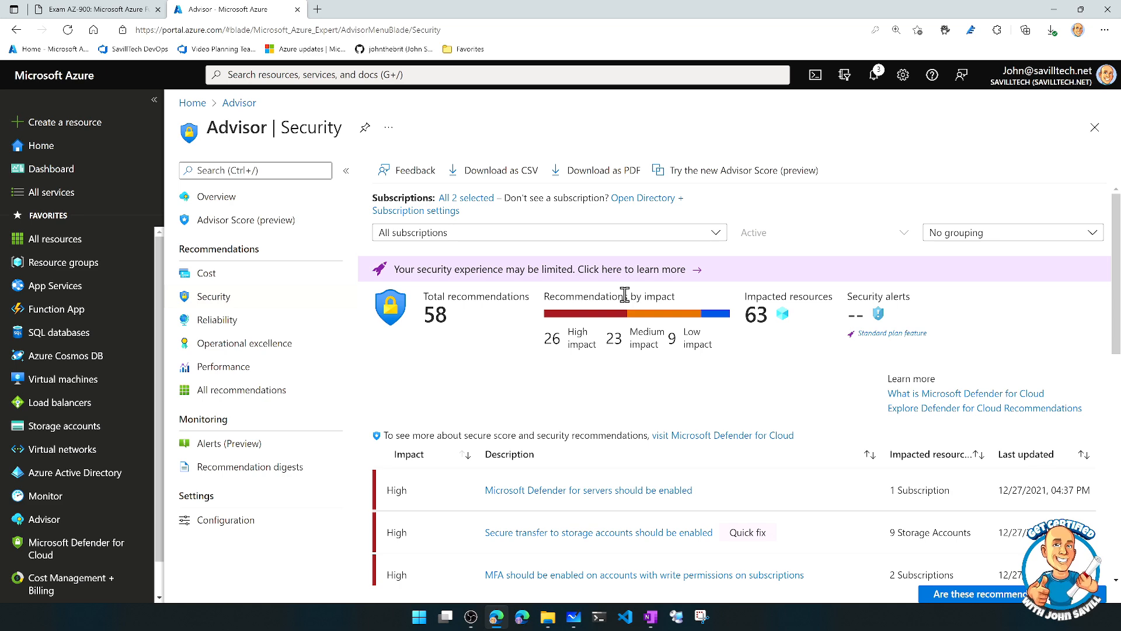
pyautogui.moveTo(656, 296)
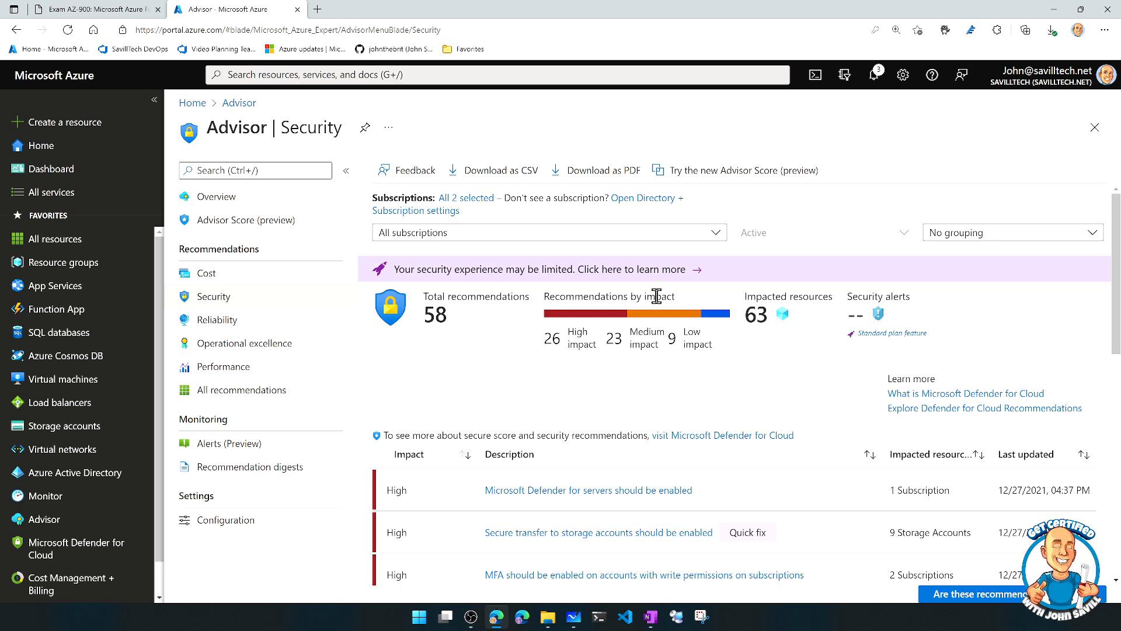
pyautogui.scroll(-3)
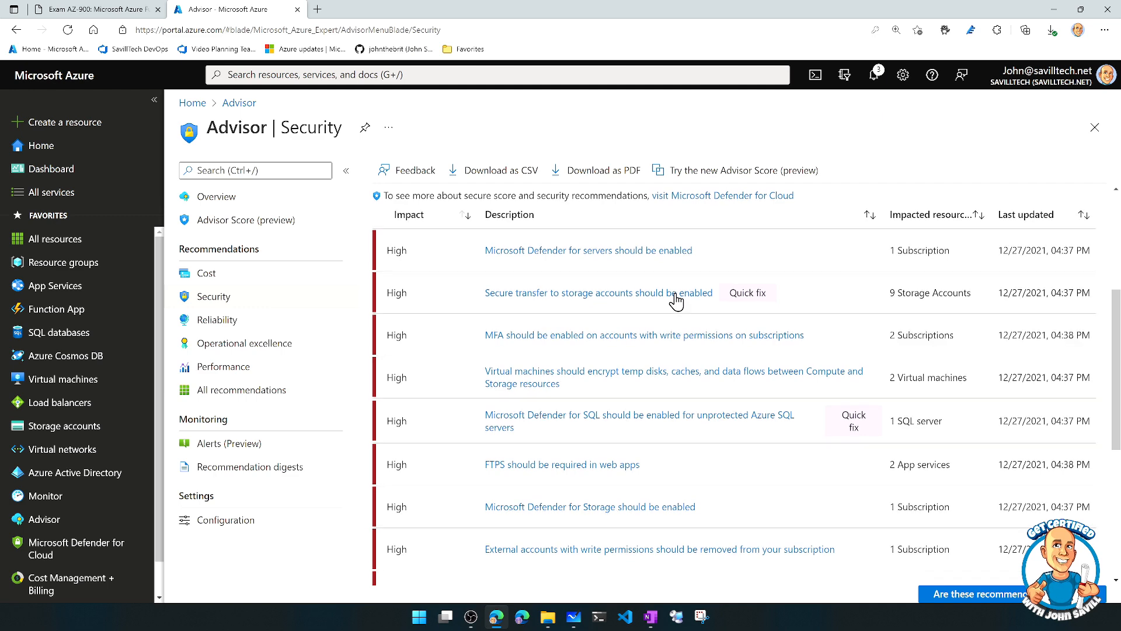
pyautogui.scroll(-3)
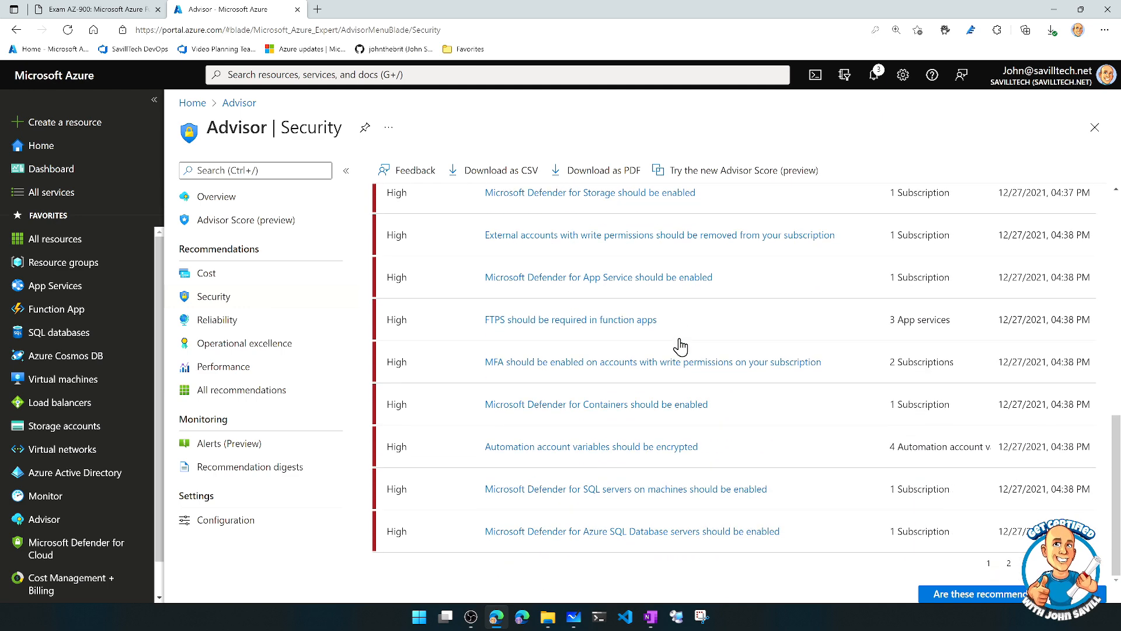
pyautogui.moveTo(213, 319)
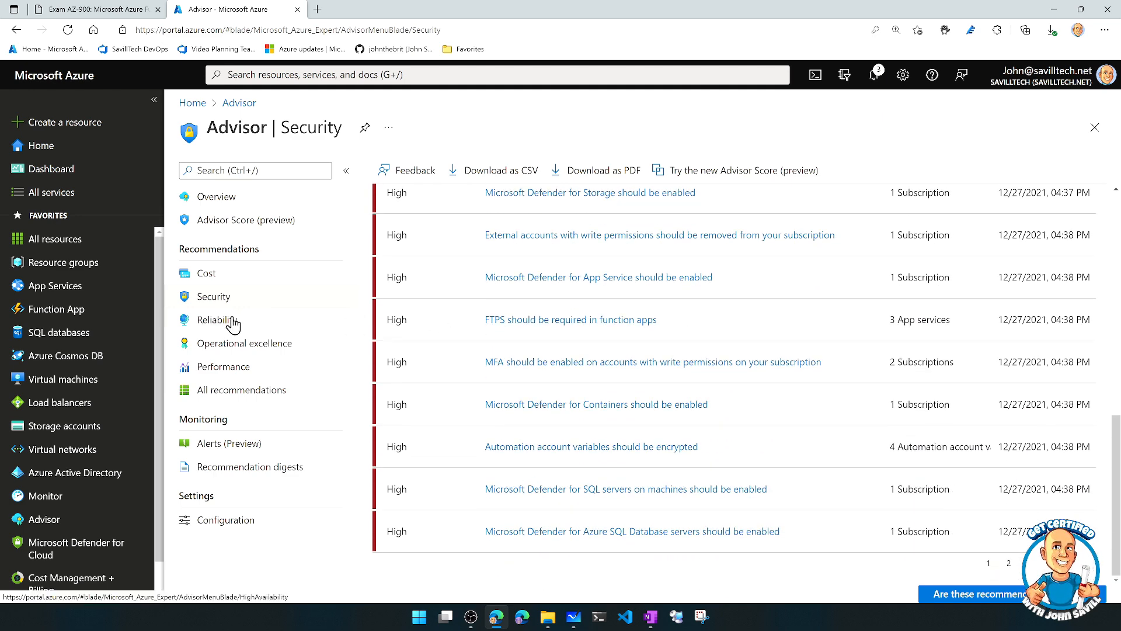
# Check Reliability (one disk upgrade), then Operational excellence and Performance, which have none outstanding
pyautogui.click(216, 319)
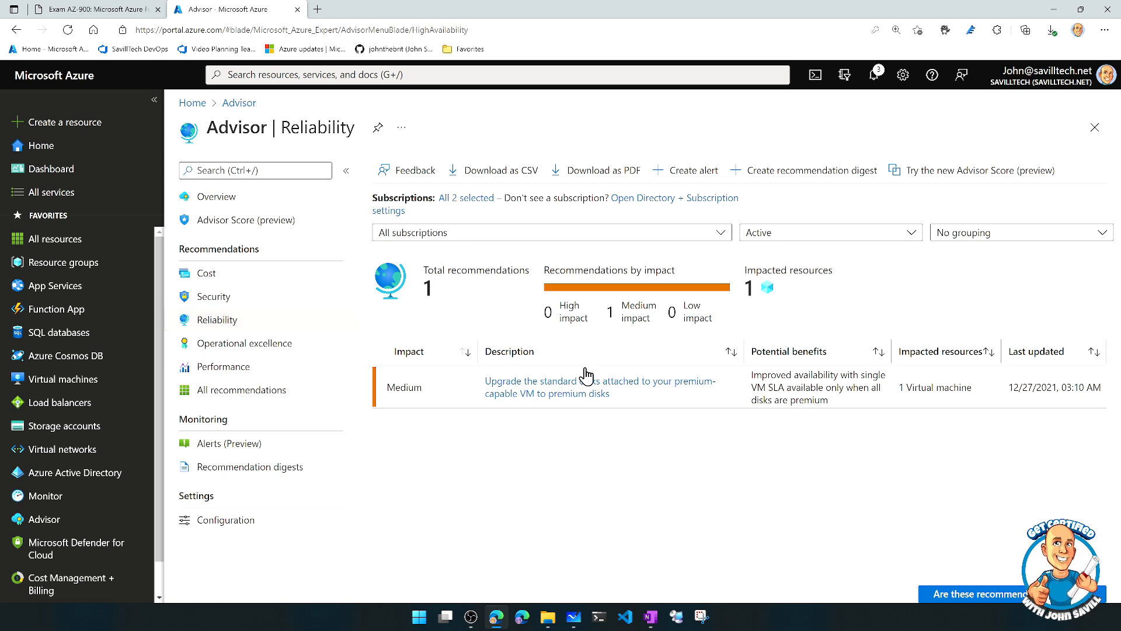
pyautogui.moveTo(608, 408)
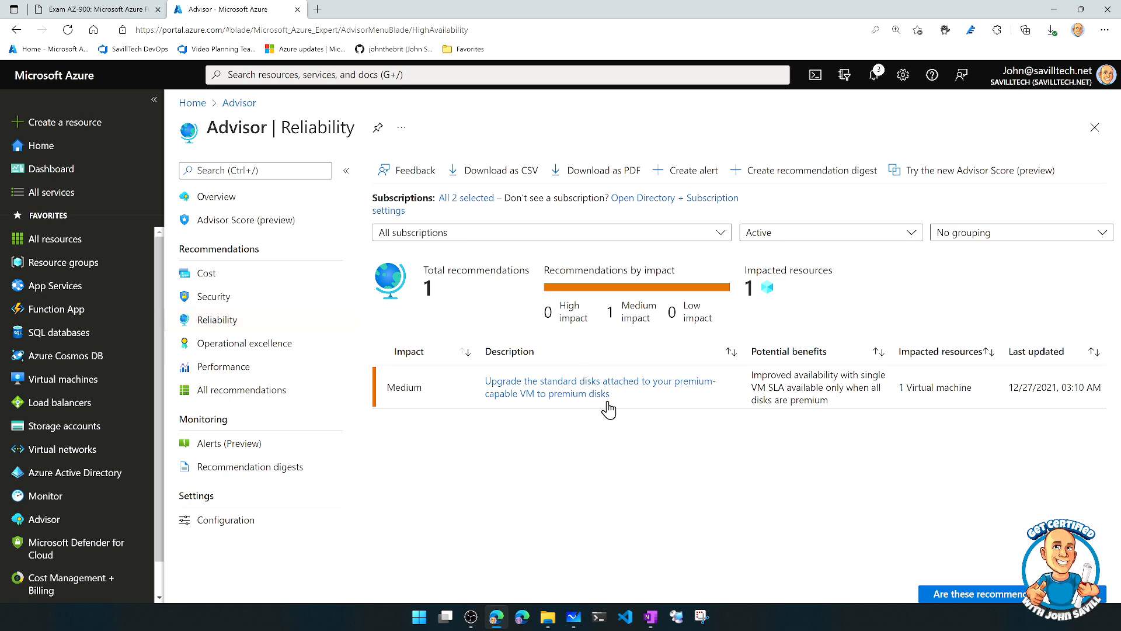
pyautogui.moveTo(632, 404)
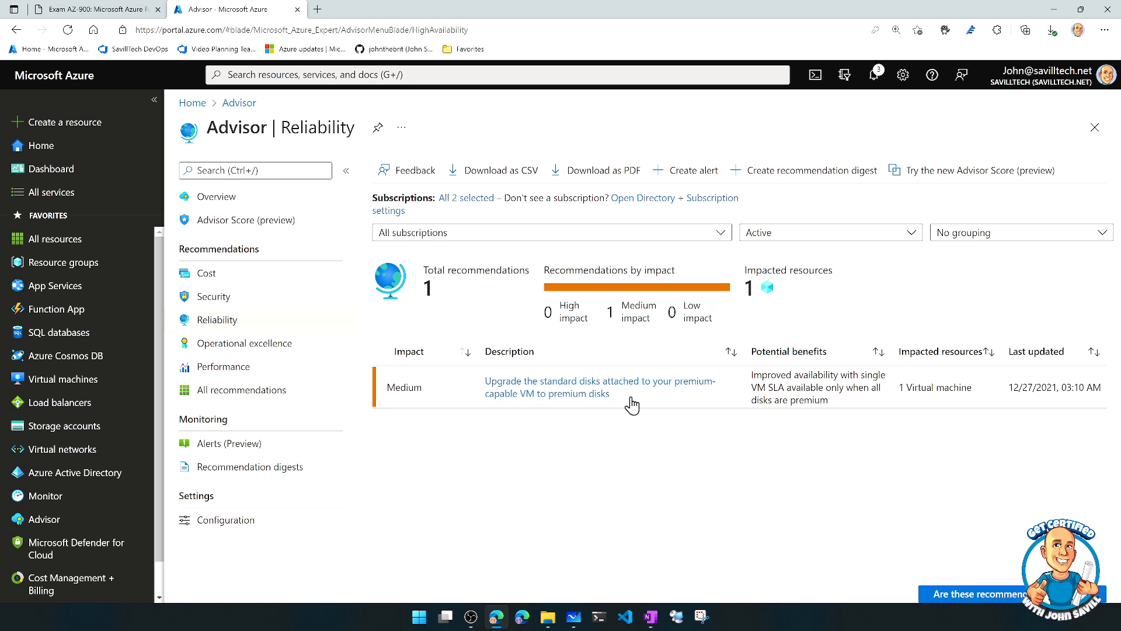
pyautogui.click(245, 343)
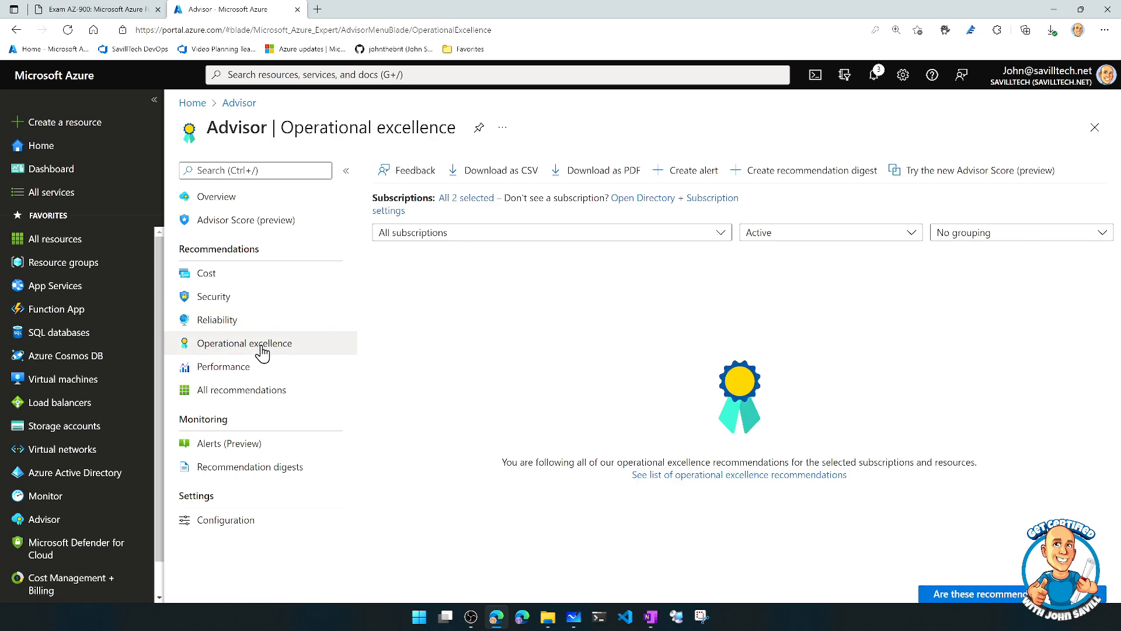
pyautogui.moveTo(223, 376)
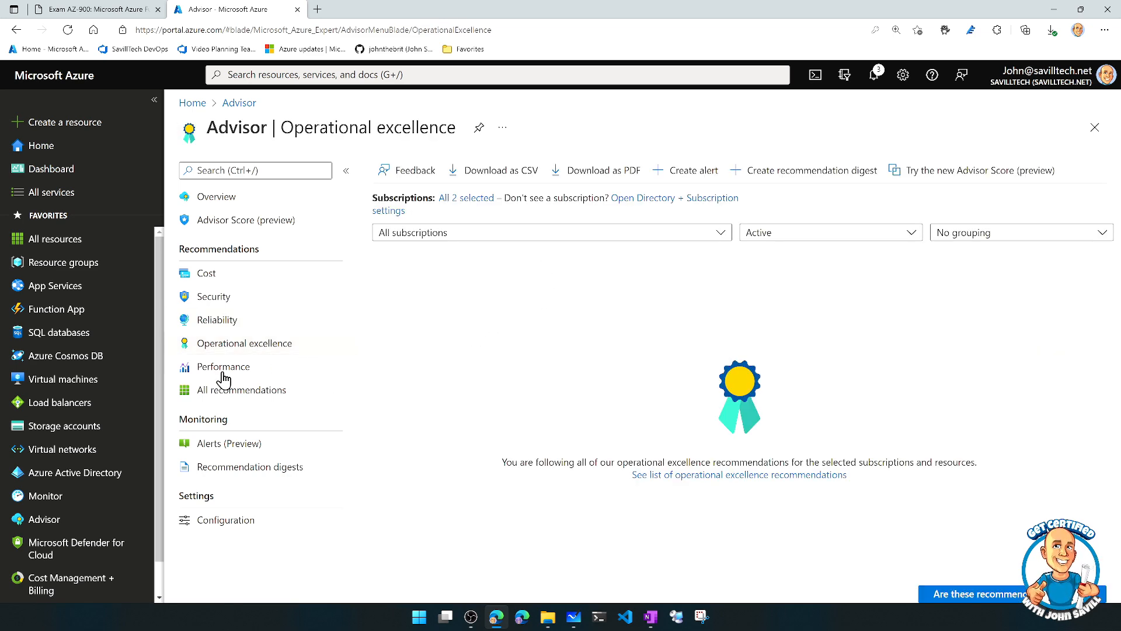
pyautogui.click(223, 366)
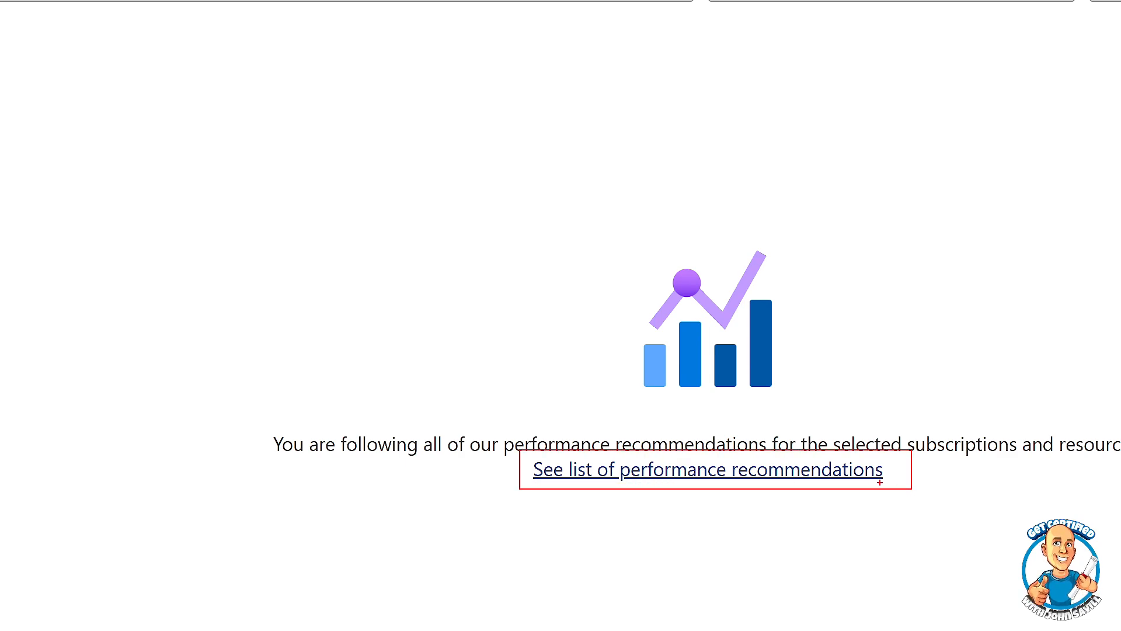
# Open the performance recommendations documentation and read through the Advisor how-to articles
pyautogui.click(707, 471)
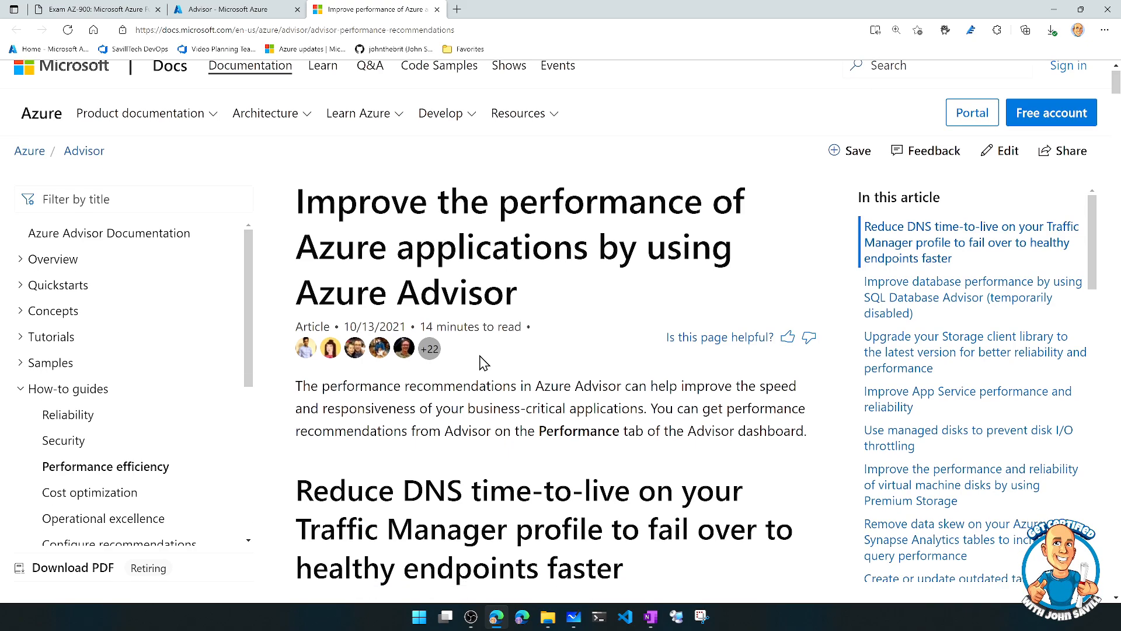
pyautogui.scroll(-3)
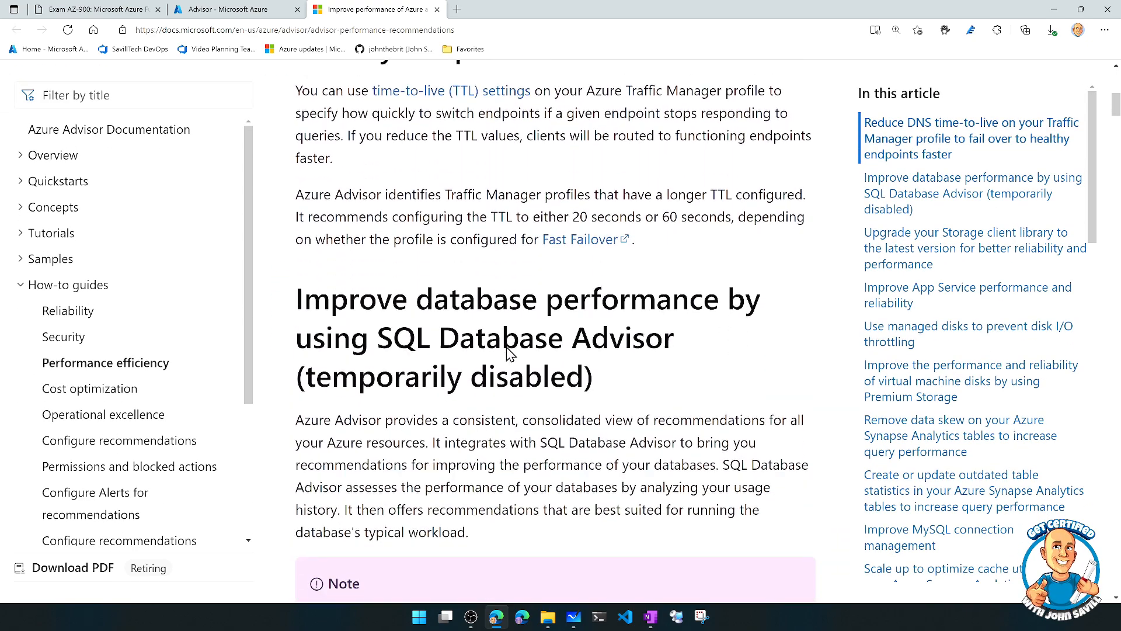
pyautogui.scroll(-3)
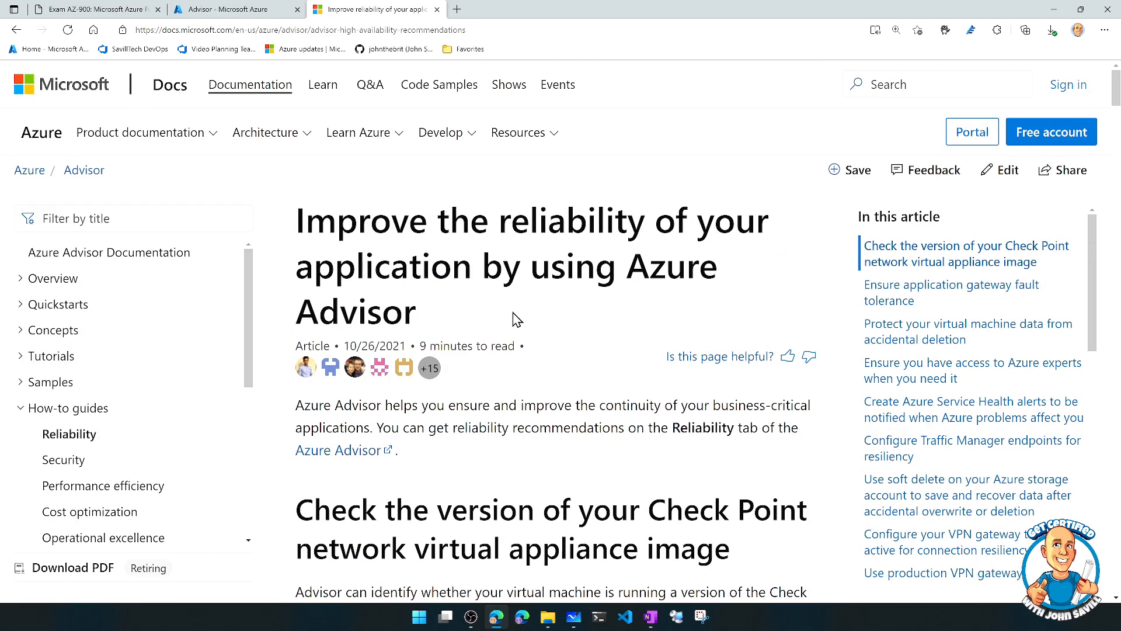
pyautogui.scroll(-3)
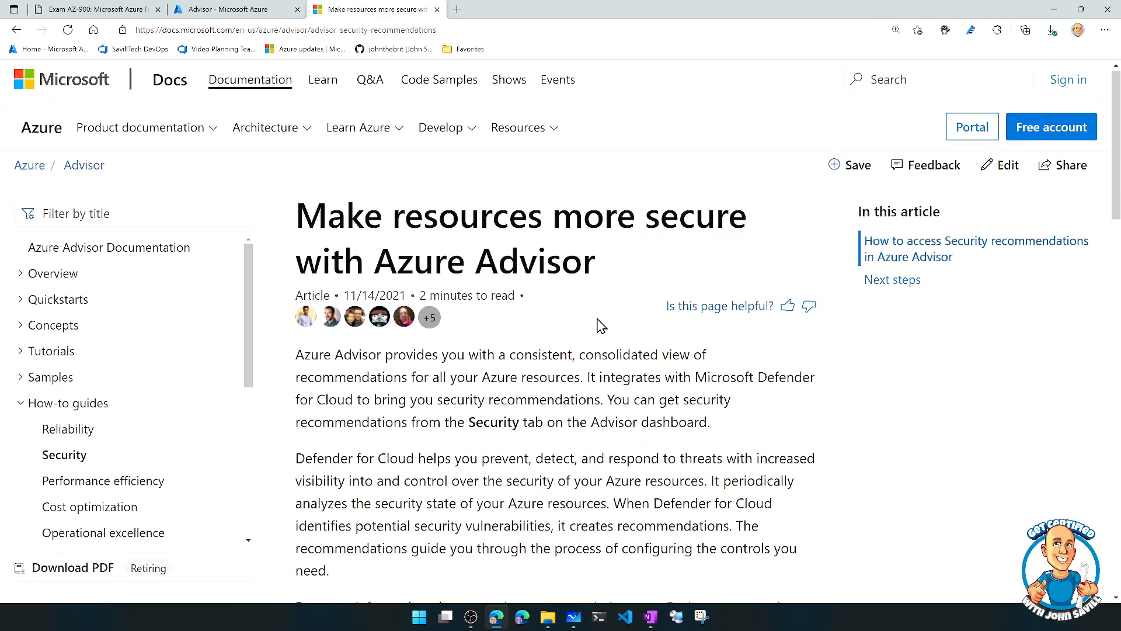
pyautogui.scroll(-3)
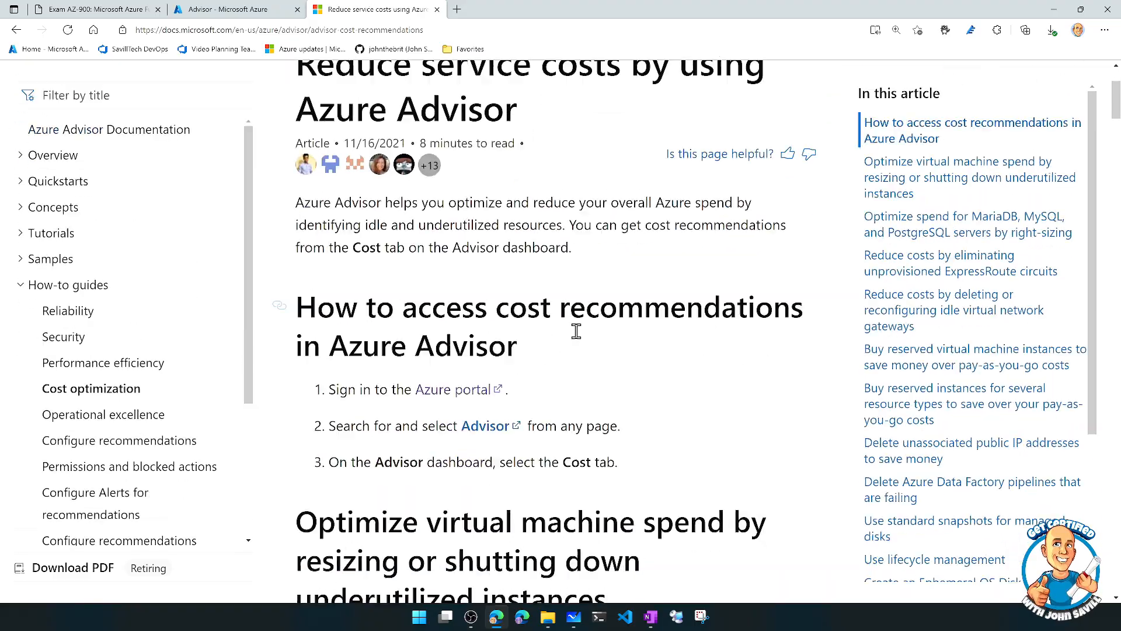
pyautogui.scroll(-3)
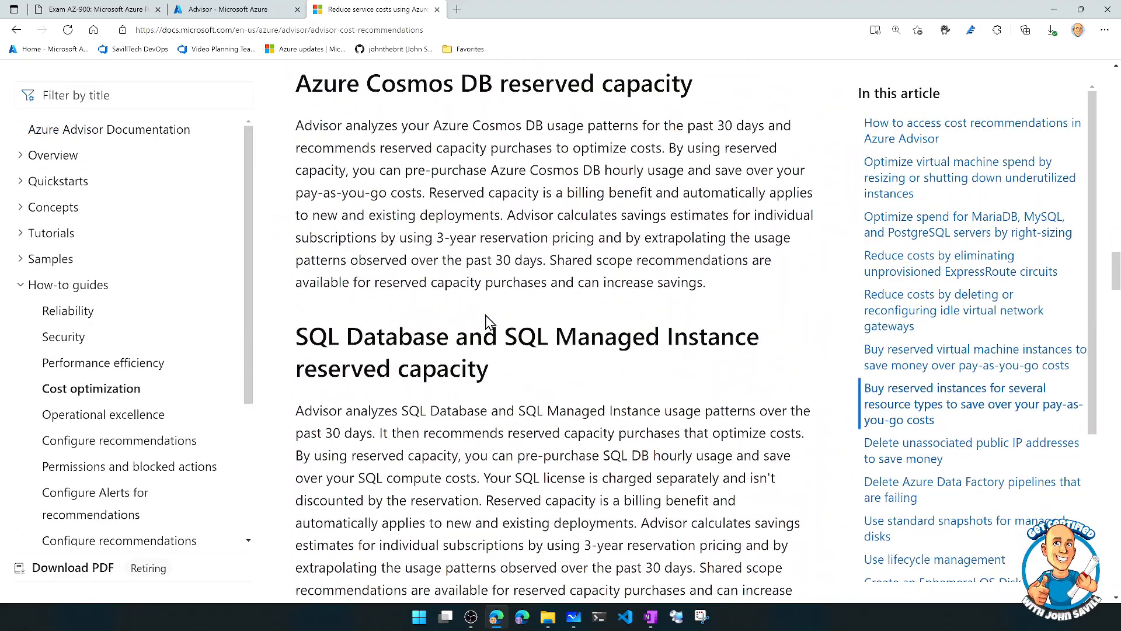
pyautogui.scroll(-3)
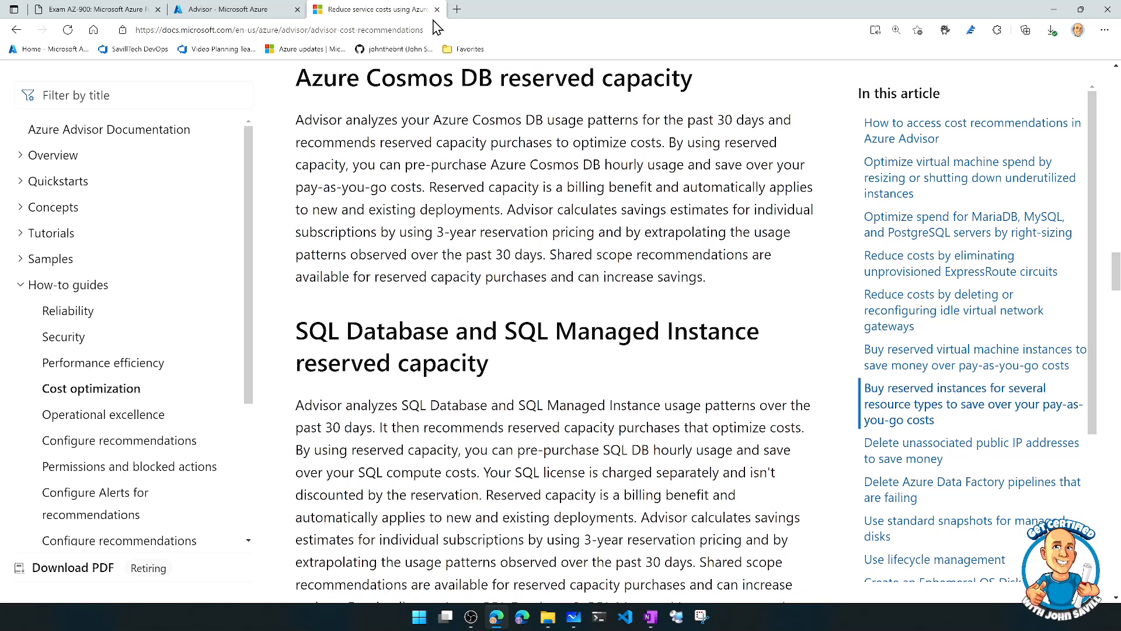
# View all 59 recommendations and the empty digest list, then the 88% Advisor Score
pyautogui.click(236, 9)
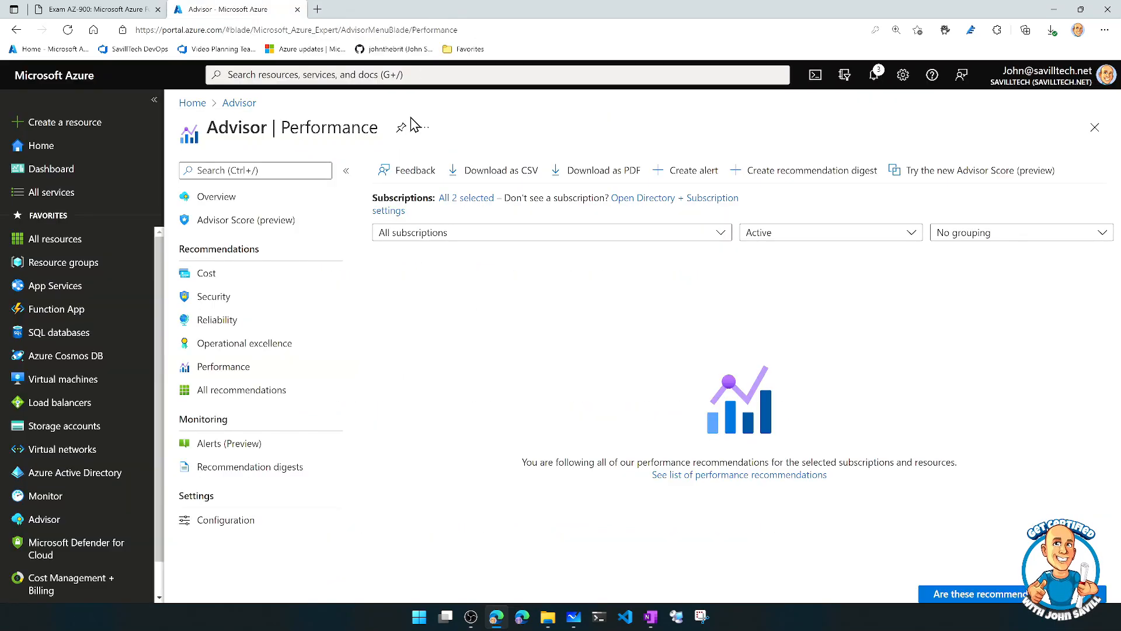
pyautogui.click(241, 390)
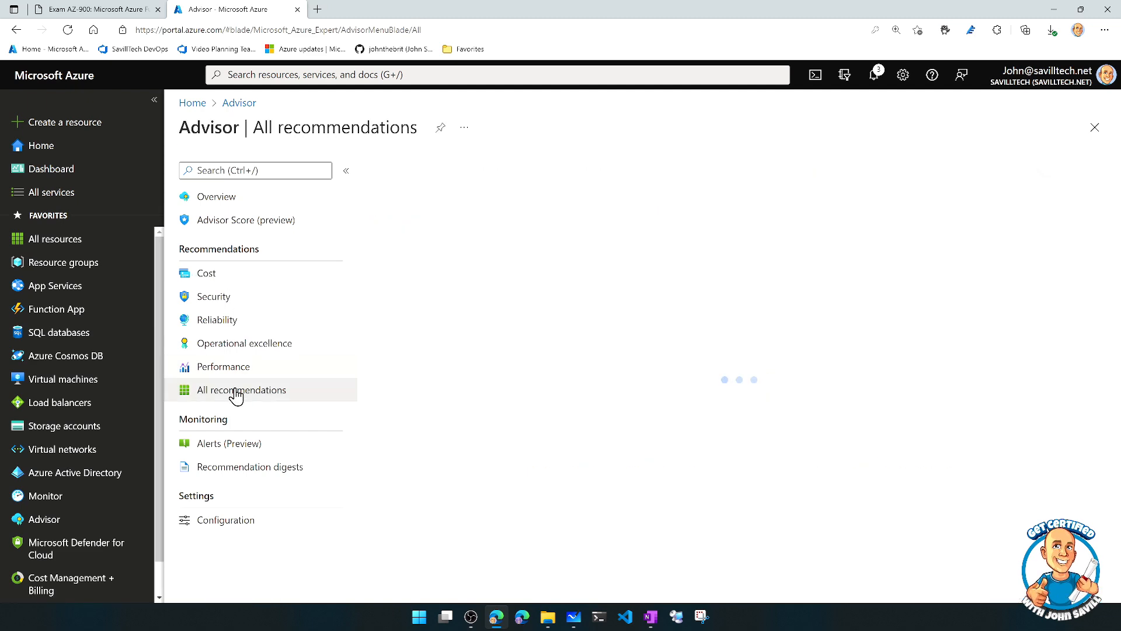
pyautogui.click(241, 390)
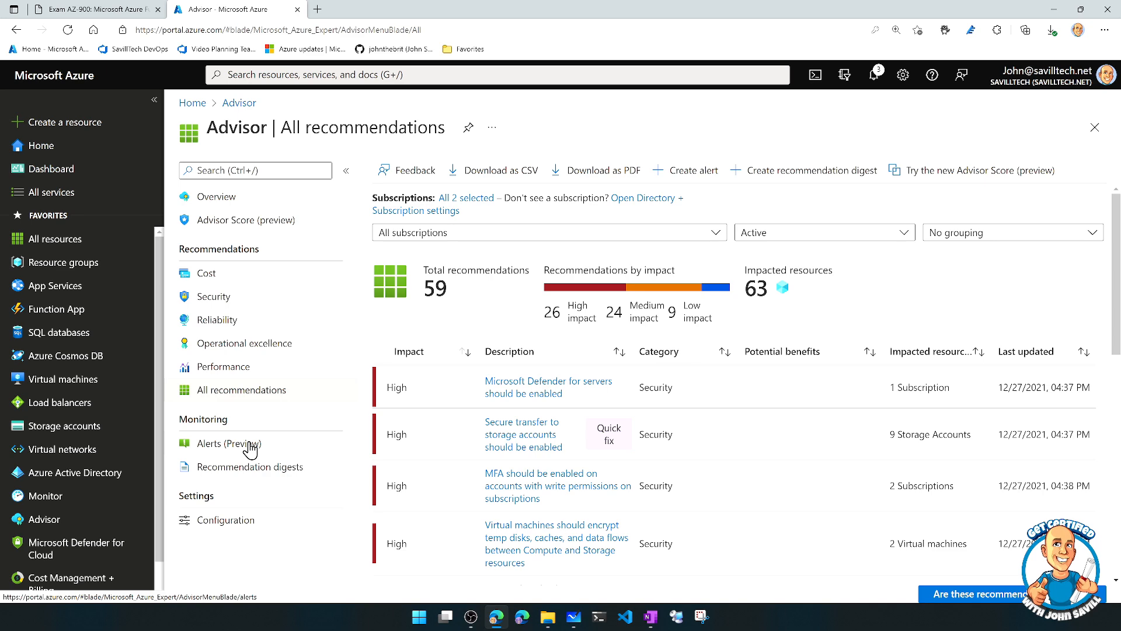
pyautogui.click(251, 466)
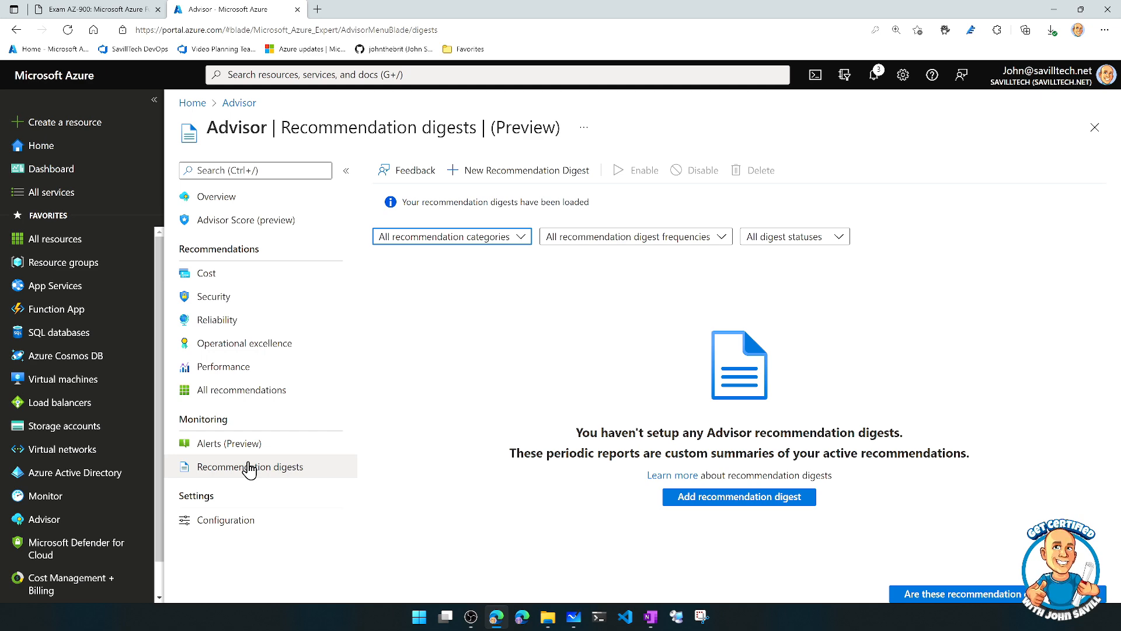
pyautogui.moveTo(222, 395)
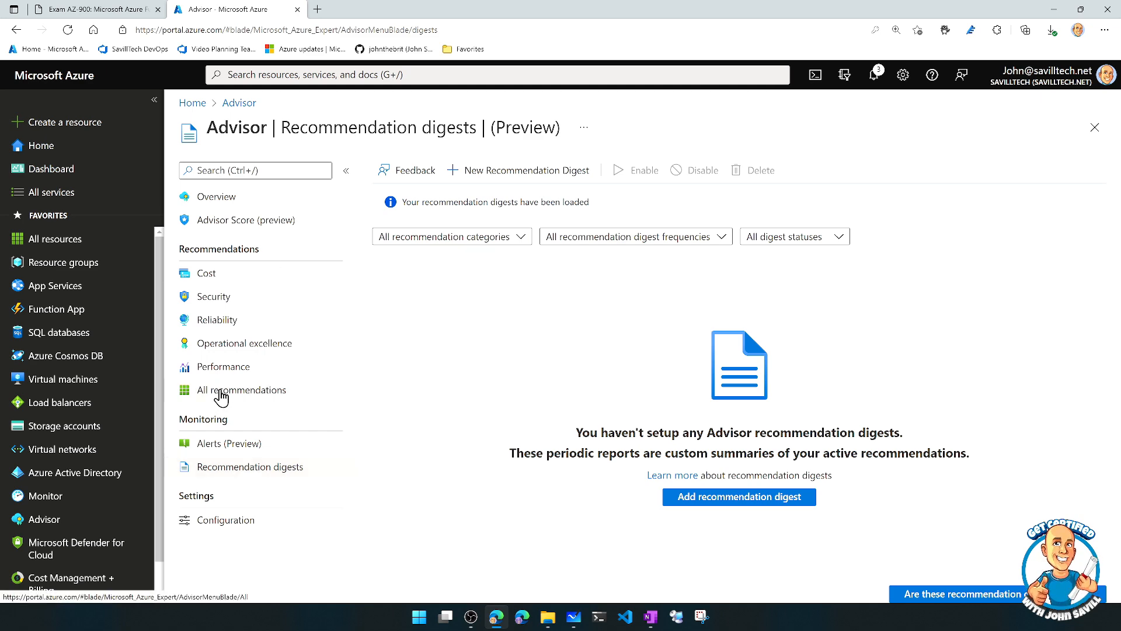
pyautogui.click(246, 389)
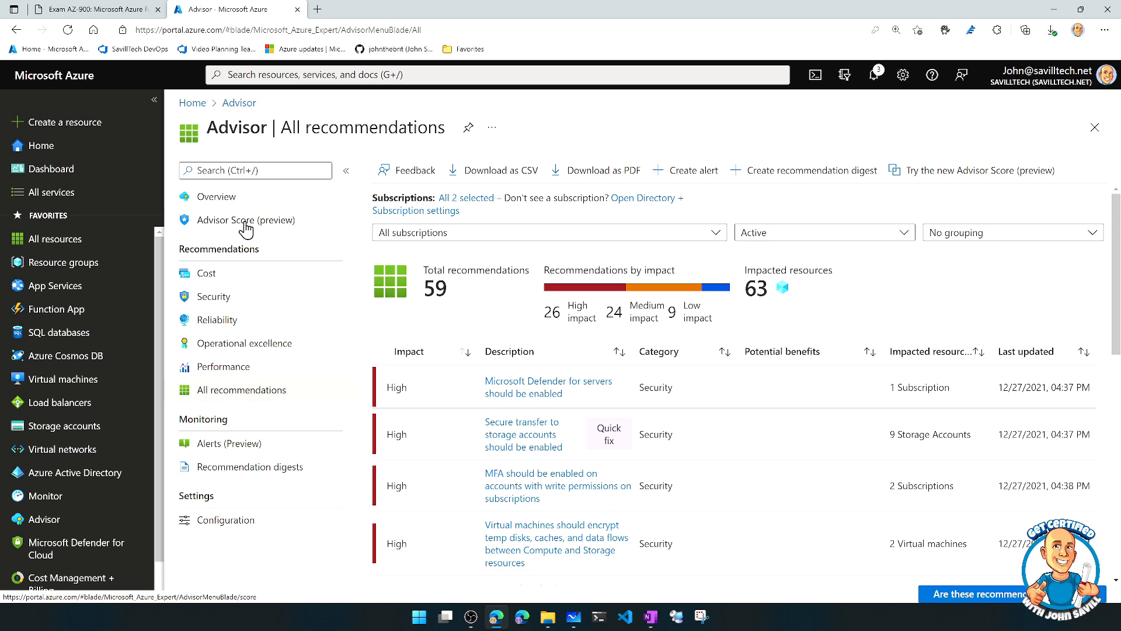
pyautogui.click(249, 220)
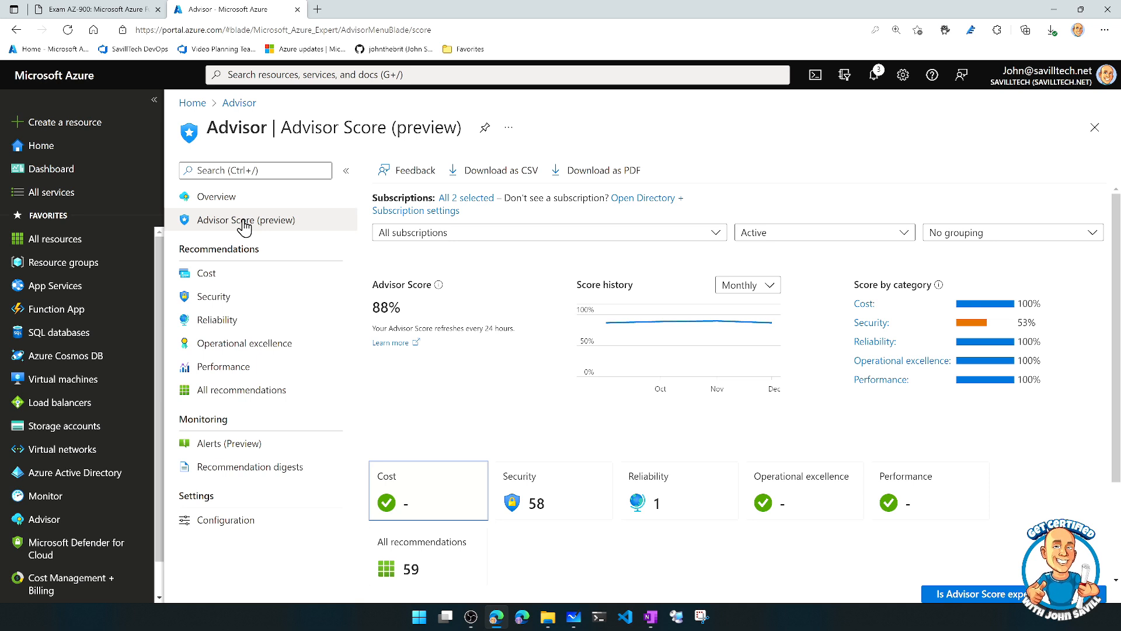
pyautogui.moveTo(250, 227)
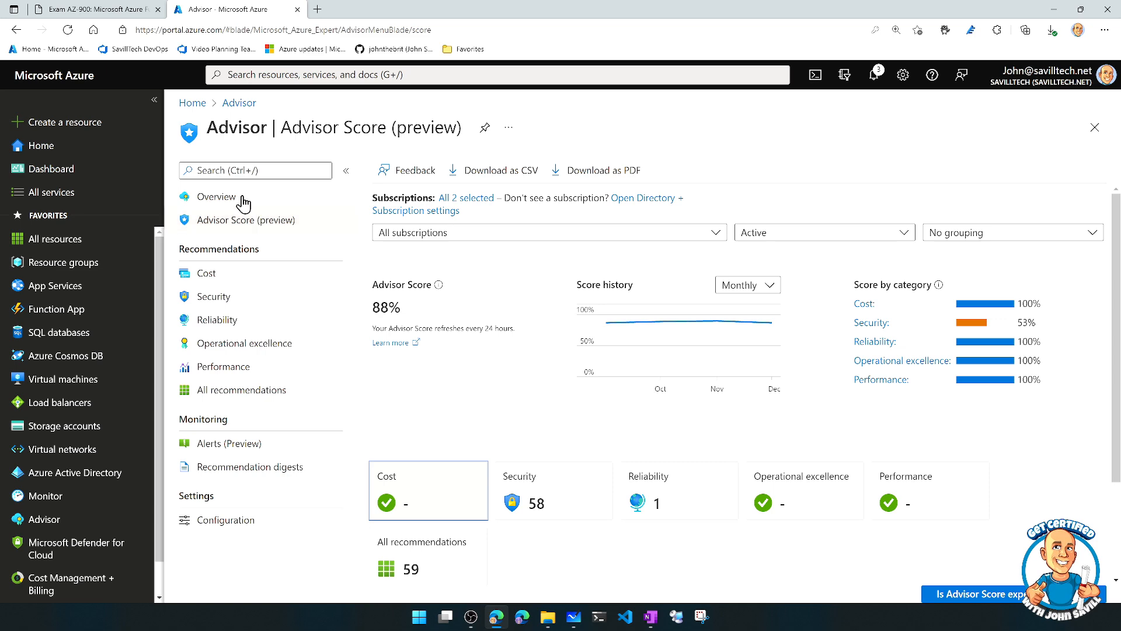
pyautogui.moveTo(250, 243)
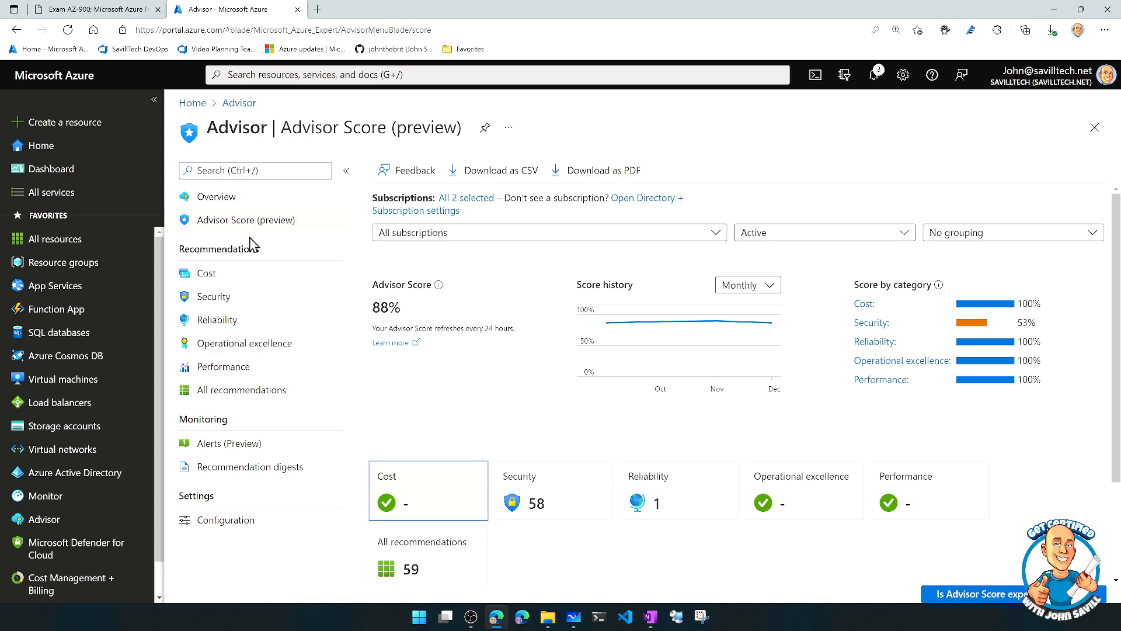